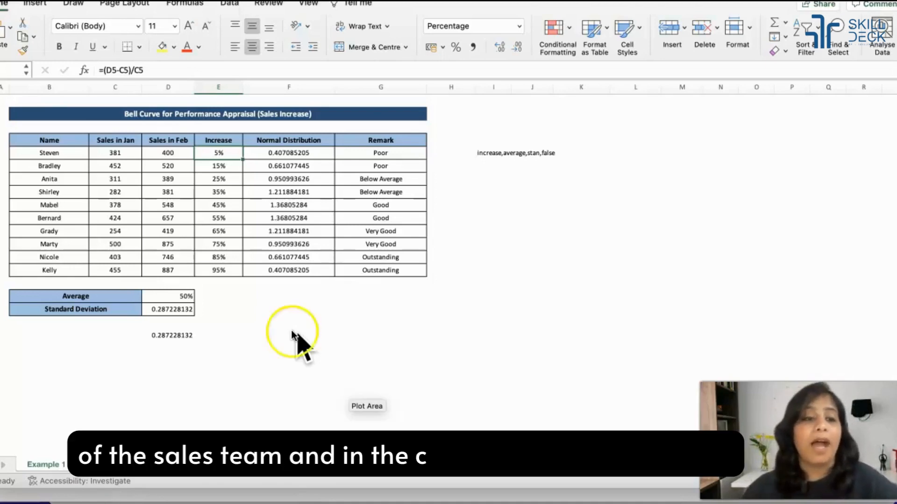
# Review the January sales, February sales and Increase headings while explaining the layout
pyautogui.click(49, 152)
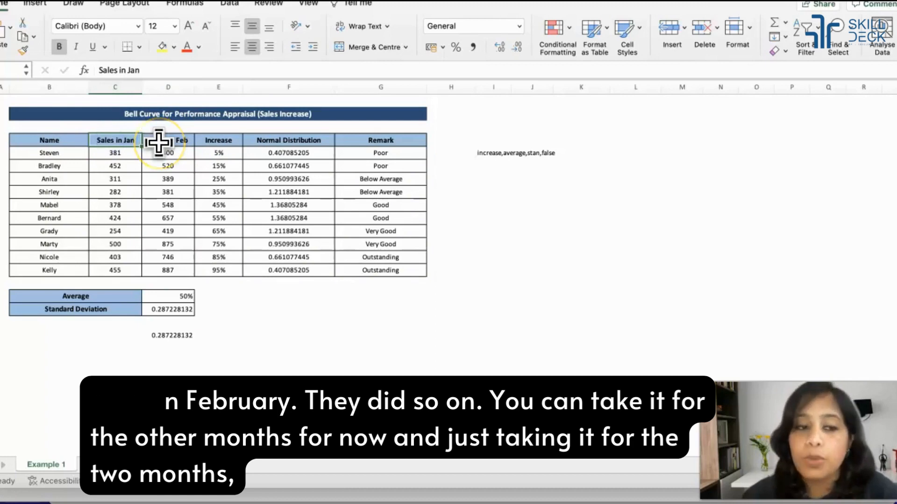
pyautogui.click(218, 152)
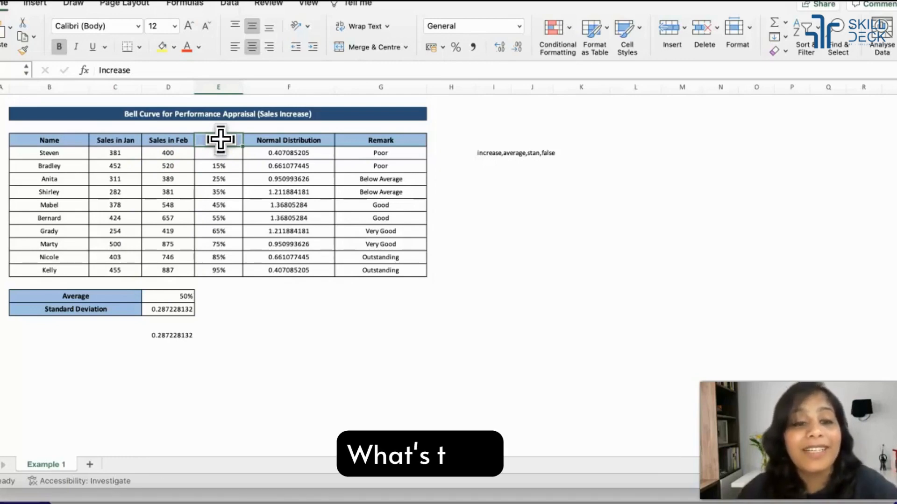
pyautogui.click(218, 166)
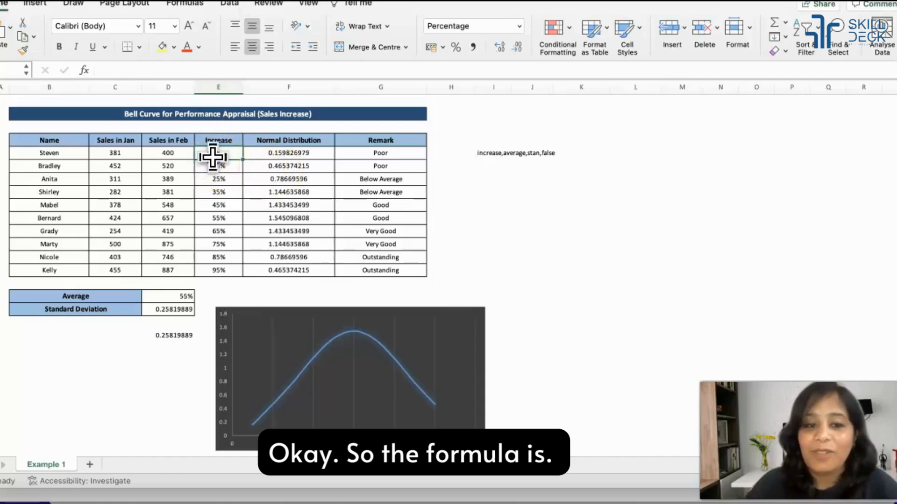
# Enter the first increase as =(D5-C5)/C5 in E5, giving 5%
pyautogui.click(218, 152)
pyautogui.write('=(D5')
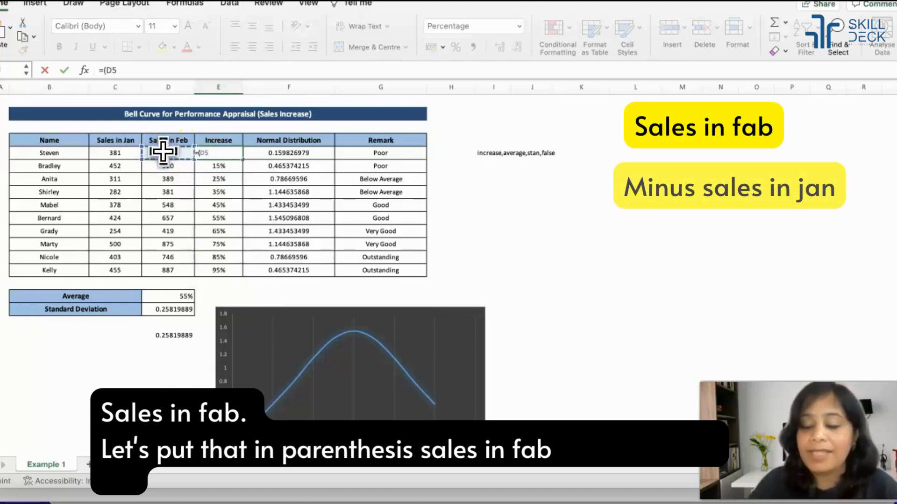
pyautogui.click(115, 152)
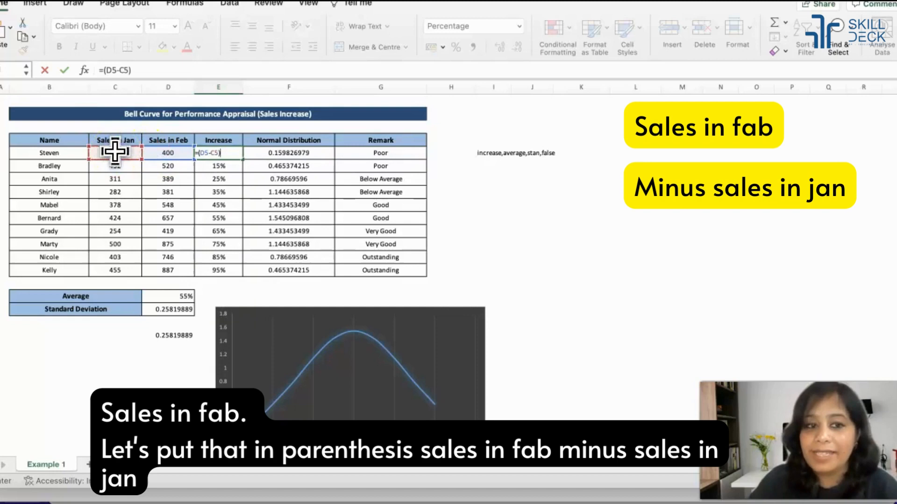
pyautogui.write('/')
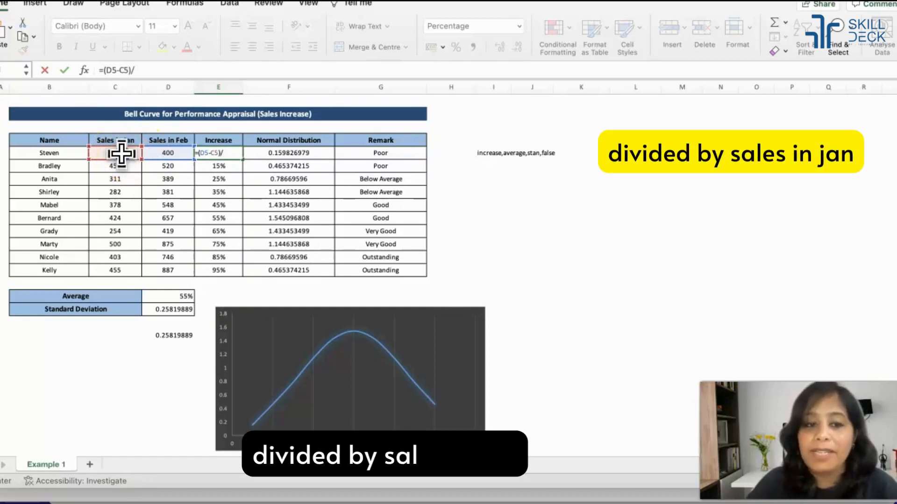
pyautogui.write('C5')
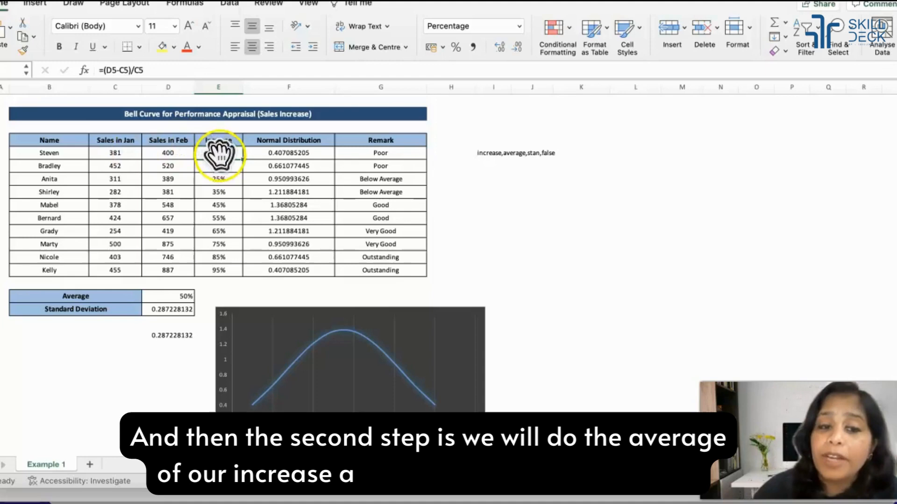
# Delete the existing bell-curve chart so only the tables remain
pyautogui.click(218, 296)
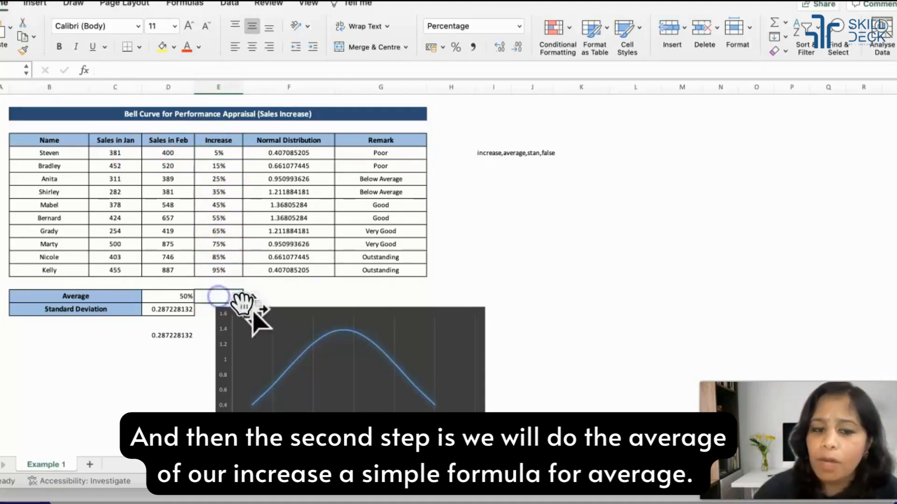
pyautogui.click(349, 366)
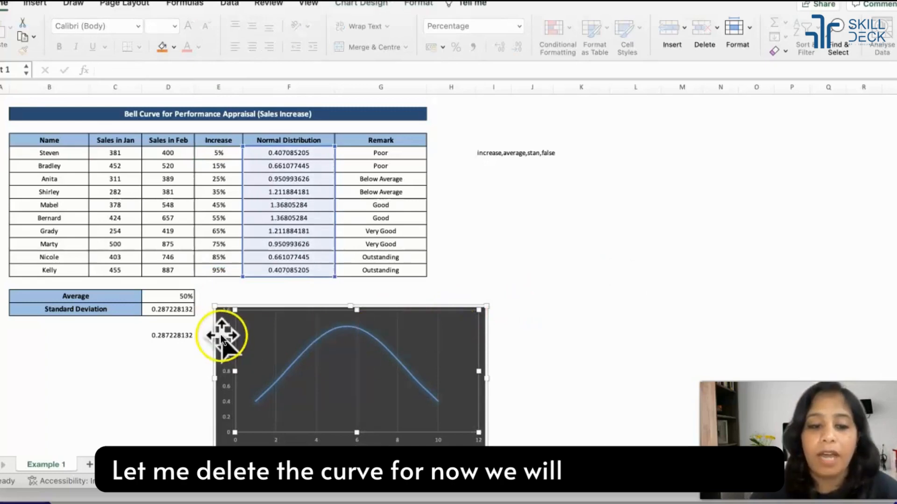
pyautogui.press('Delete')
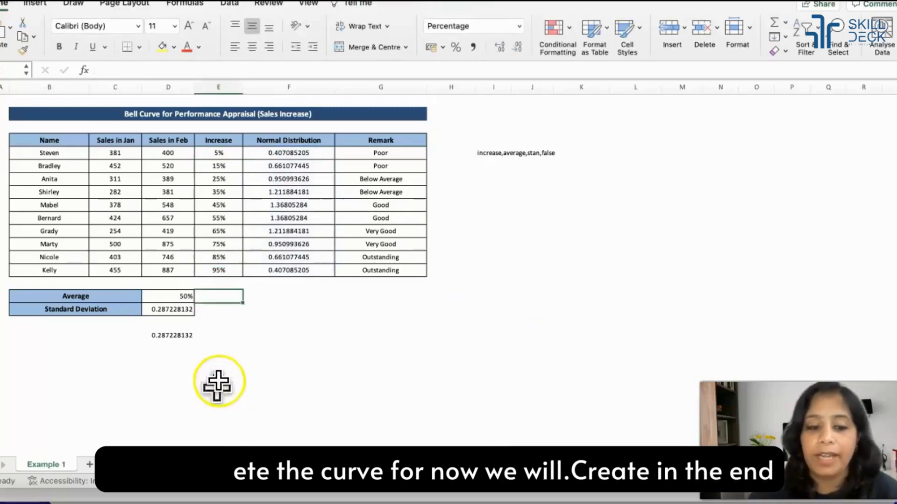
# Begin an =AVERAGE formula in a spare cell and move to the standard-deviation cell
pyautogui.click(288, 296)
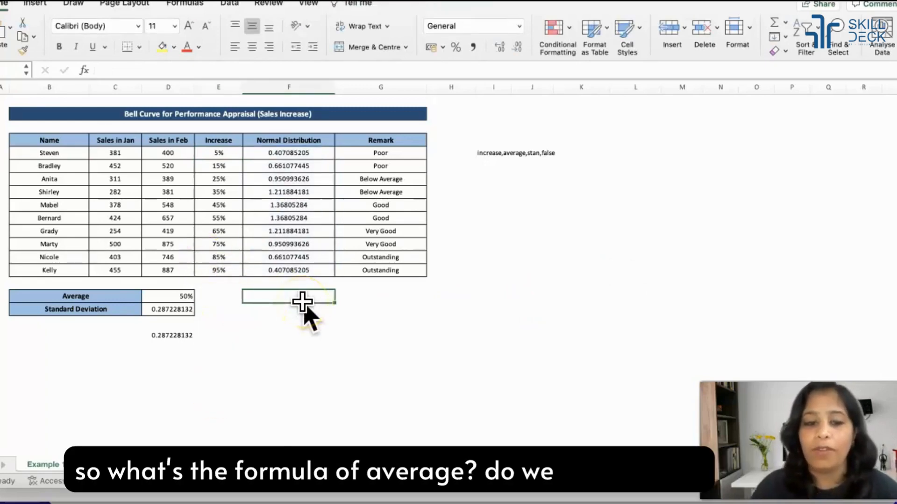
pyautogui.write('=AVERAG')
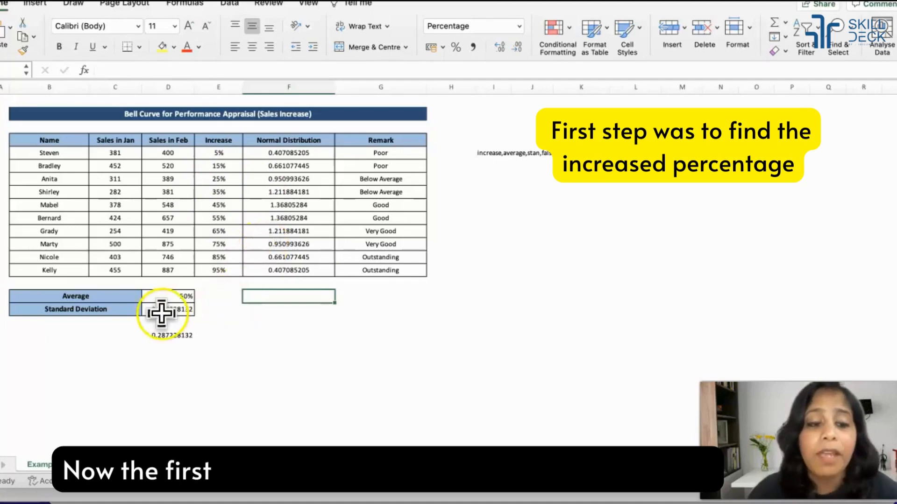
pyautogui.click(162, 310)
pyautogui.write('=S')
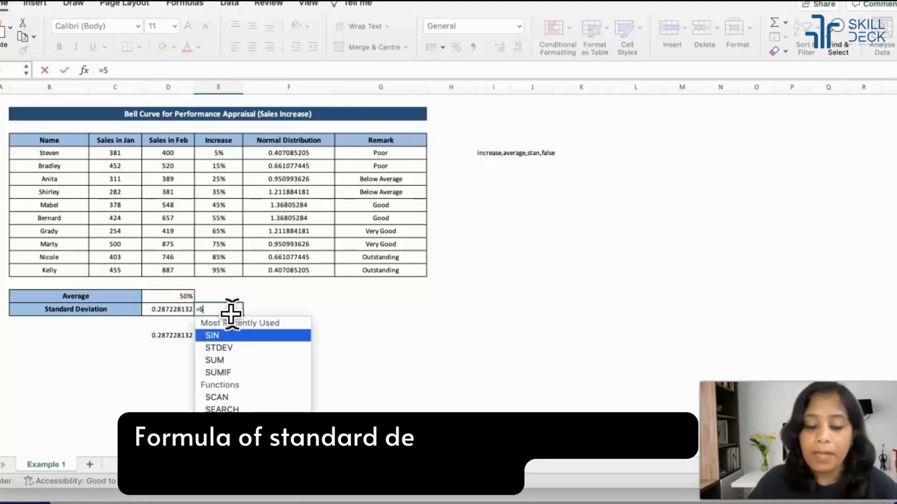
# Enter =STDEV.P(E5:E15) beside the existing value, giving 0.287228132
pyautogui.write('TDEV.P(E5:E15')
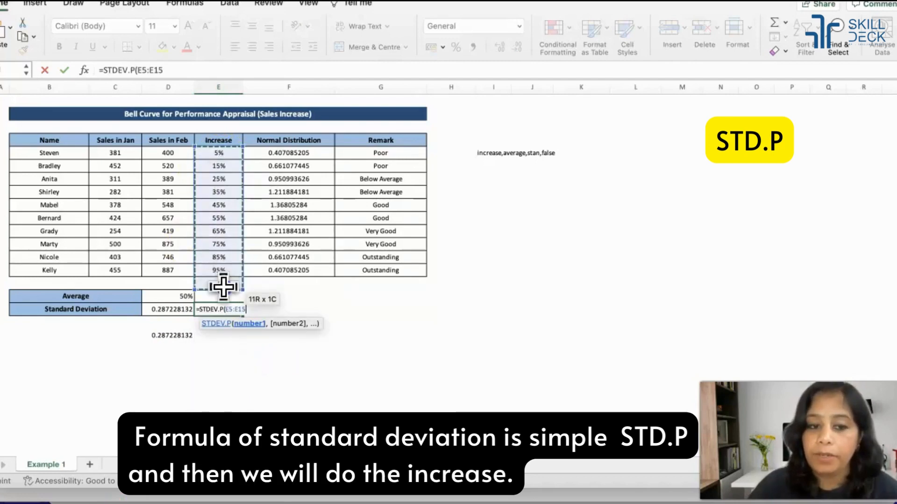
pyautogui.press('Return')
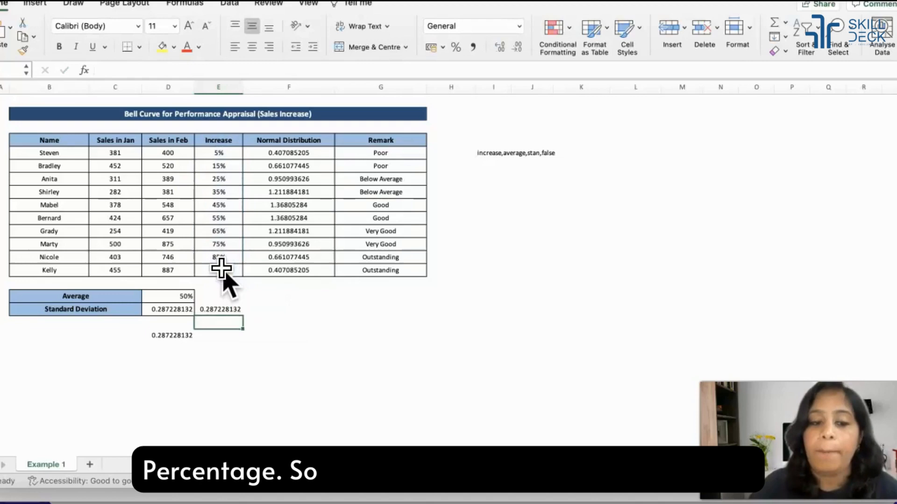
pyautogui.click(221, 309)
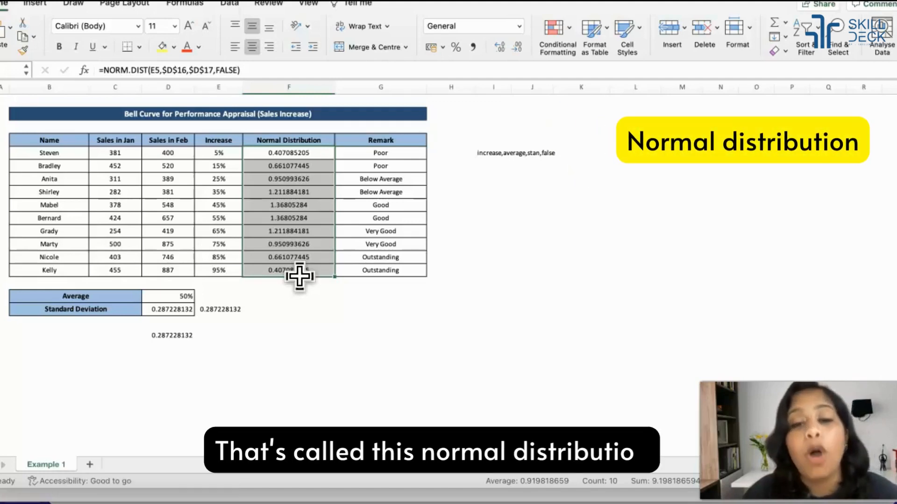
pyautogui.moveTo(498, 208)
pyautogui.write('=N')
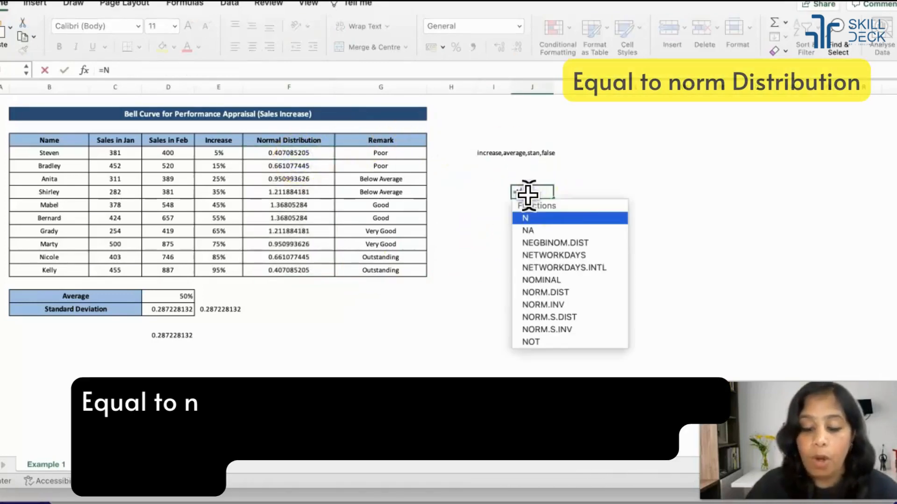
# Enter =NORM.DIST(E5,D16,D17,FALSE) in a spare cell, giving 0.4070852
pyautogui.write('ORM.DIST(')
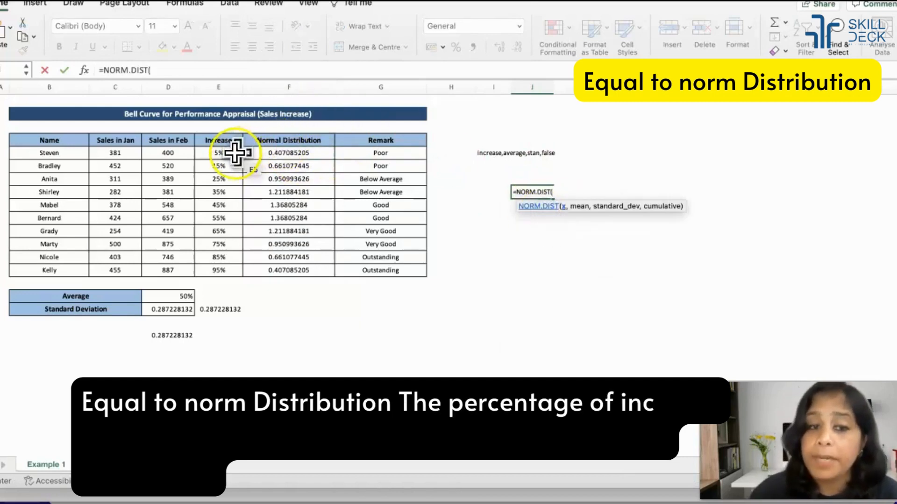
pyautogui.click(218, 152)
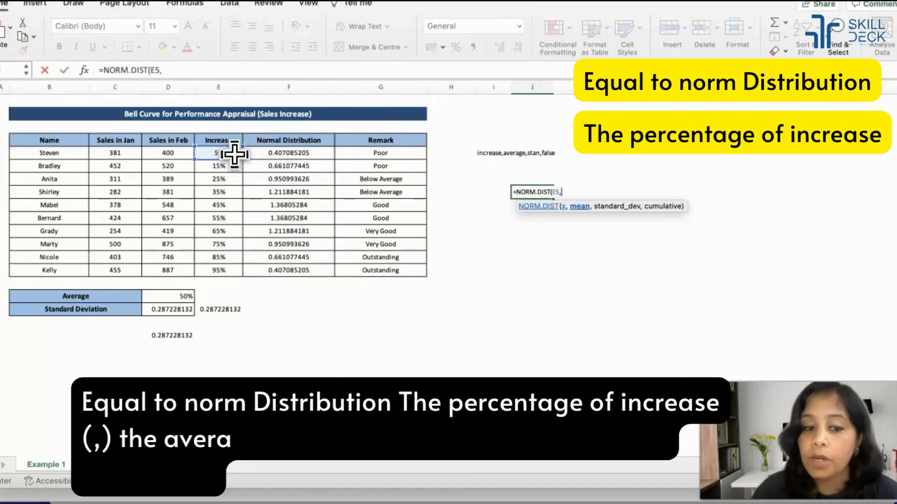
pyautogui.click(168, 296)
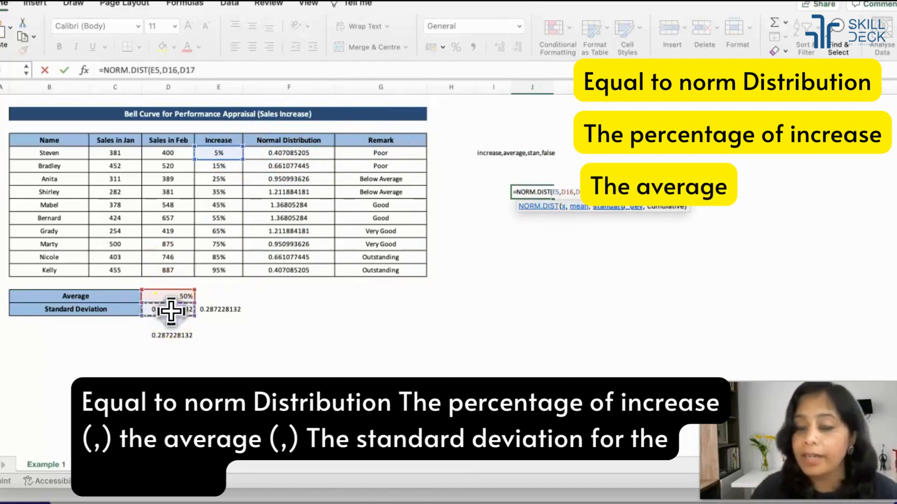
pyautogui.write(',FA')
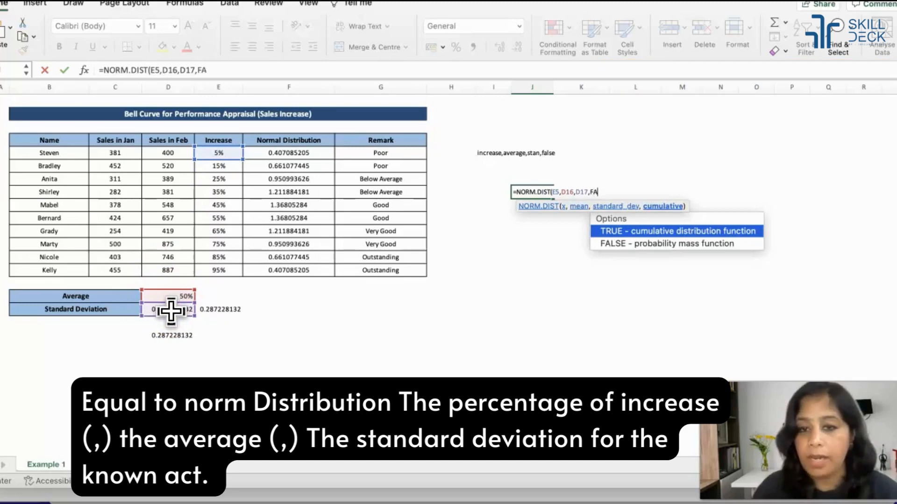
pyautogui.write('lse')
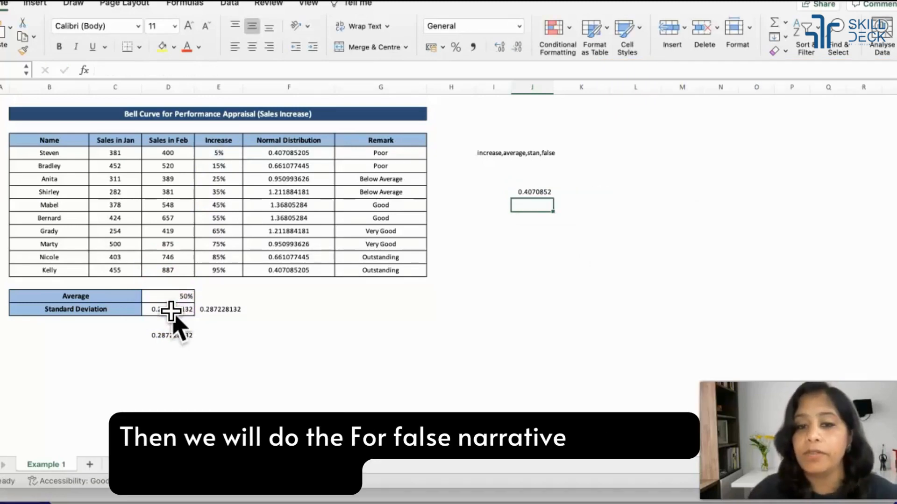
# Compare the trial value against the formula behind the first Normal Distribution cell
pyautogui.click(289, 152)
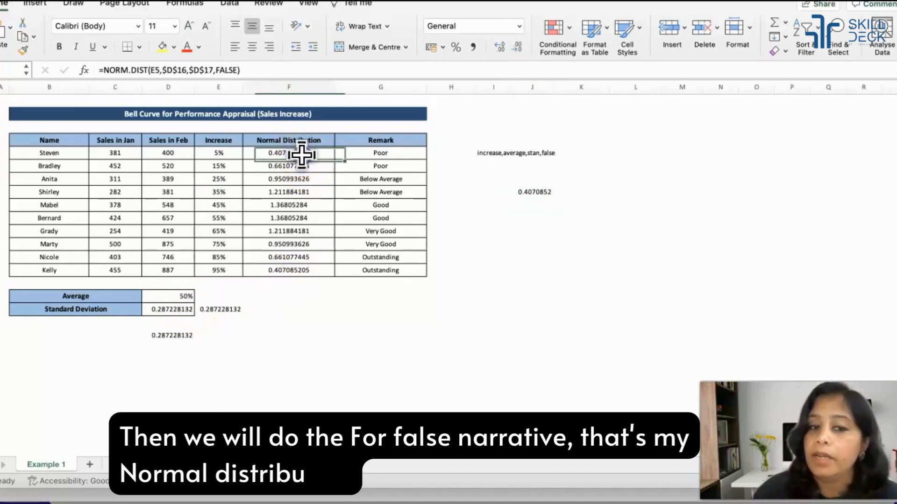
pyautogui.click(531, 191)
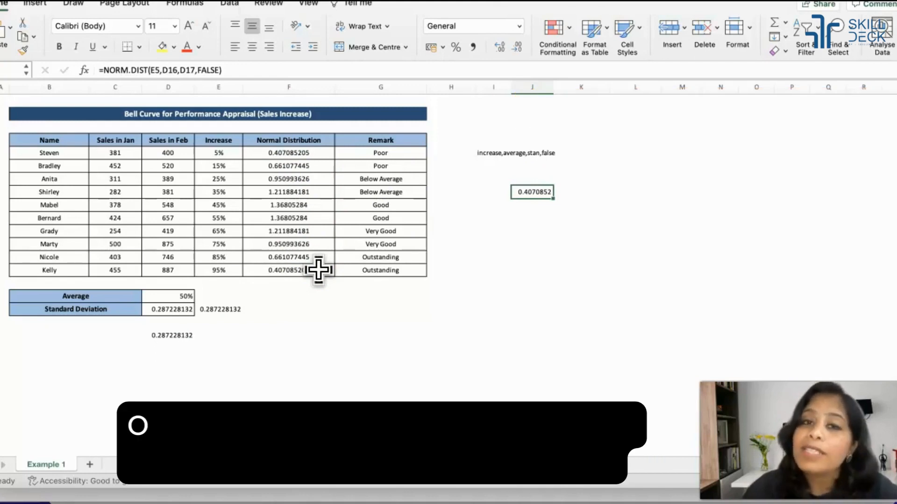
pyautogui.moveTo(288, 149)
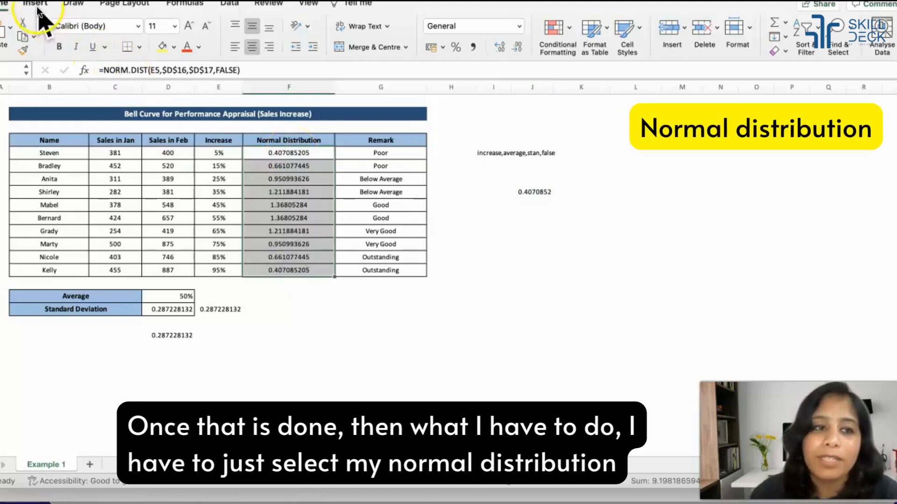
# Insert a recommended Line chart of F5:F14 as a bell curve and give it a dark style
pyautogui.click(35, 4)
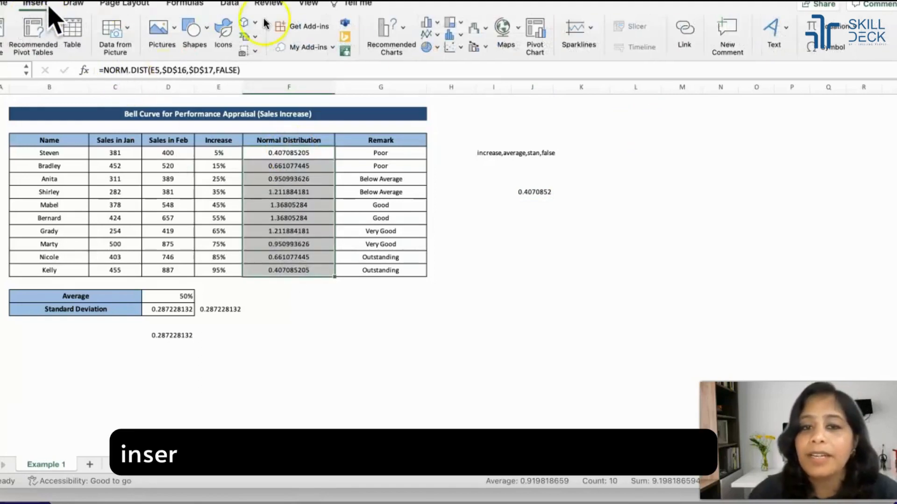
pyautogui.click(391, 27)
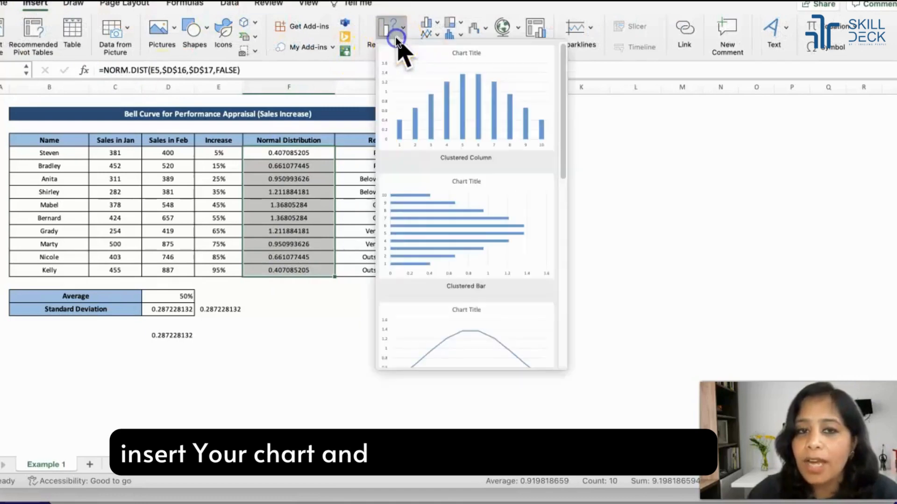
pyautogui.click(465, 335)
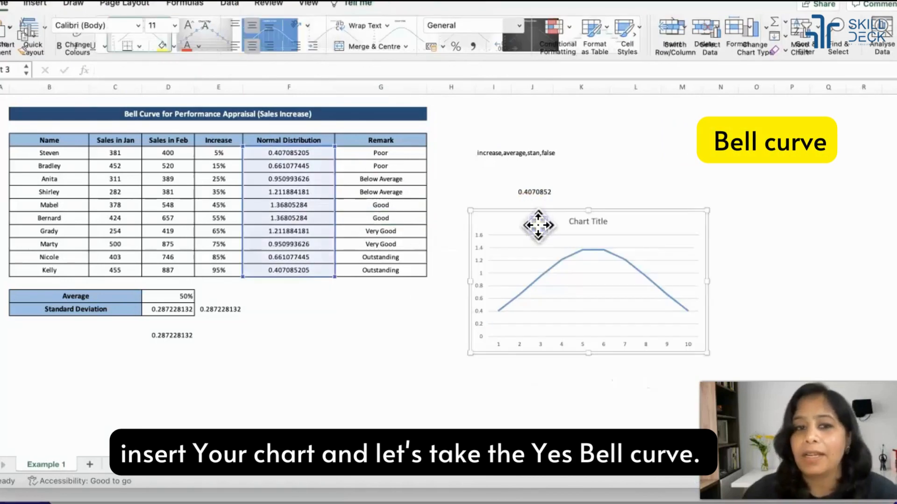
pyautogui.click(360, 5)
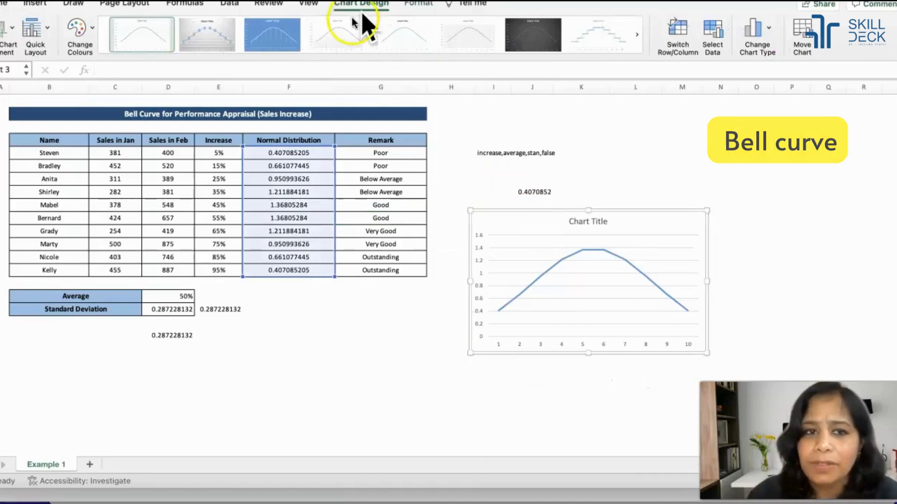
pyautogui.click(336, 34)
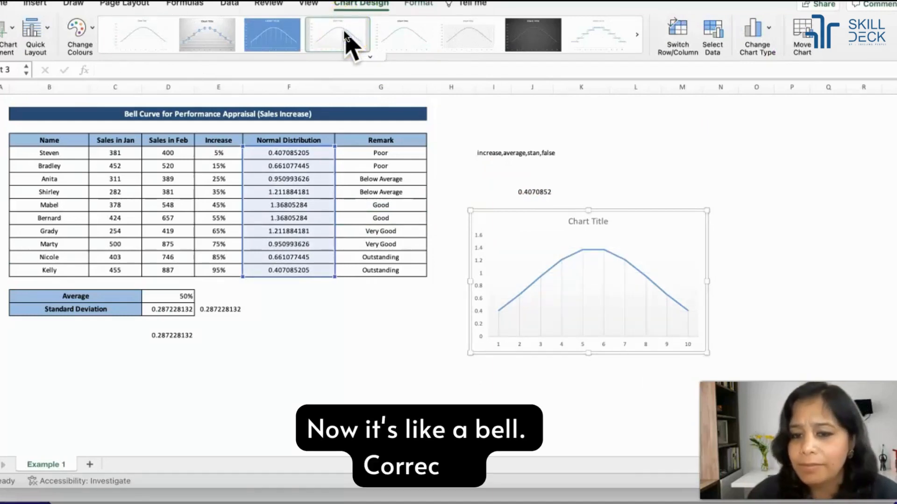
pyautogui.moveTo(587, 264)
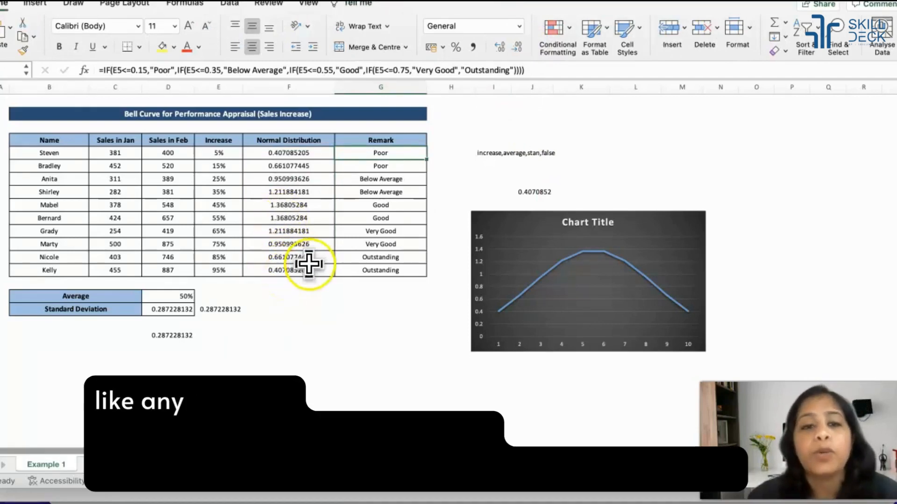
pyautogui.moveTo(334, 126)
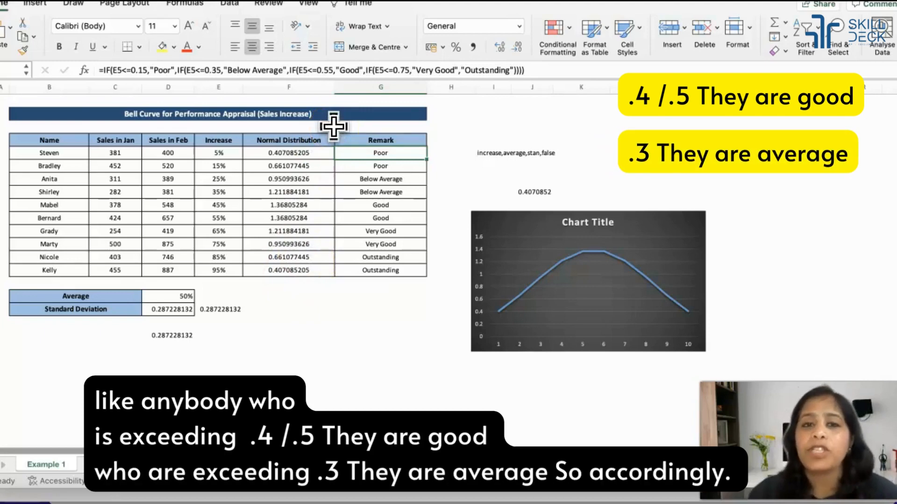
pyautogui.click(288, 166)
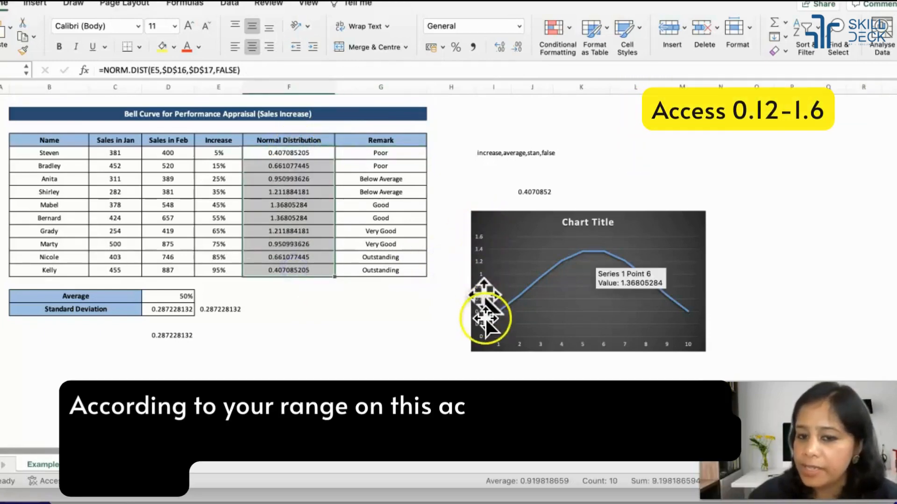
pyautogui.moveTo(480, 240)
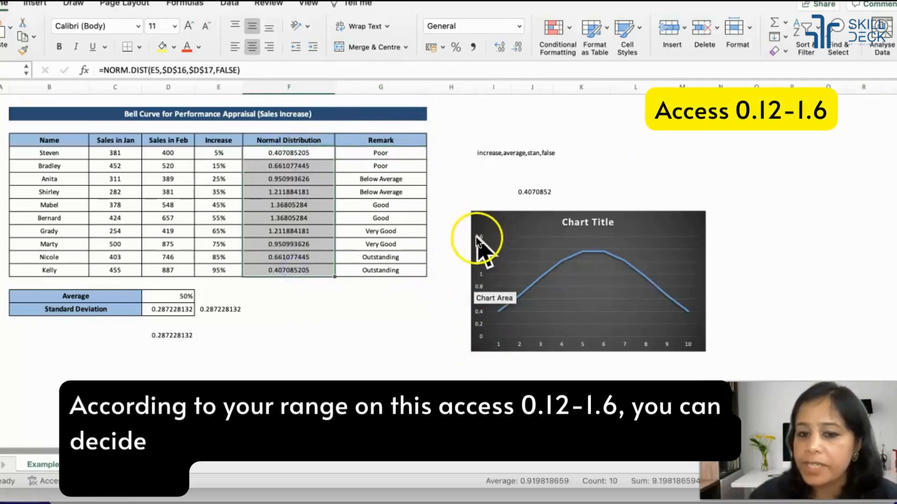
pyautogui.moveTo(503, 317)
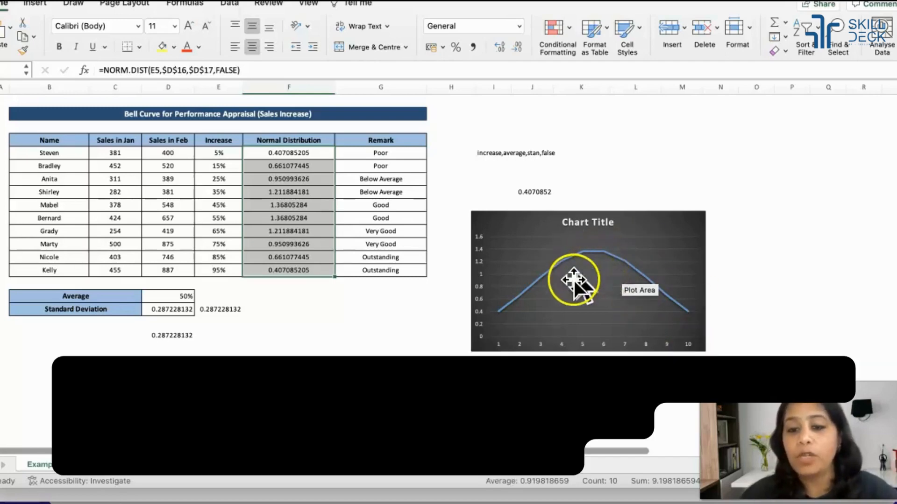
pyautogui.moveTo(601, 269)
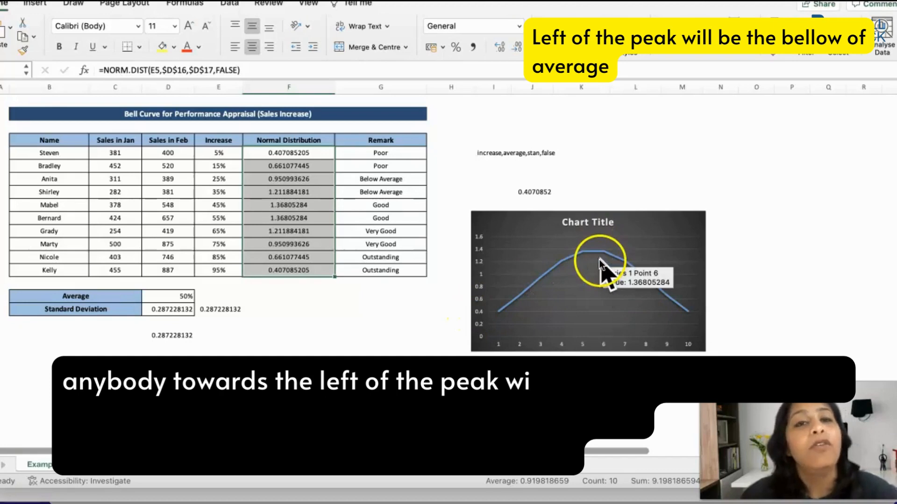
pyautogui.moveTo(626, 302)
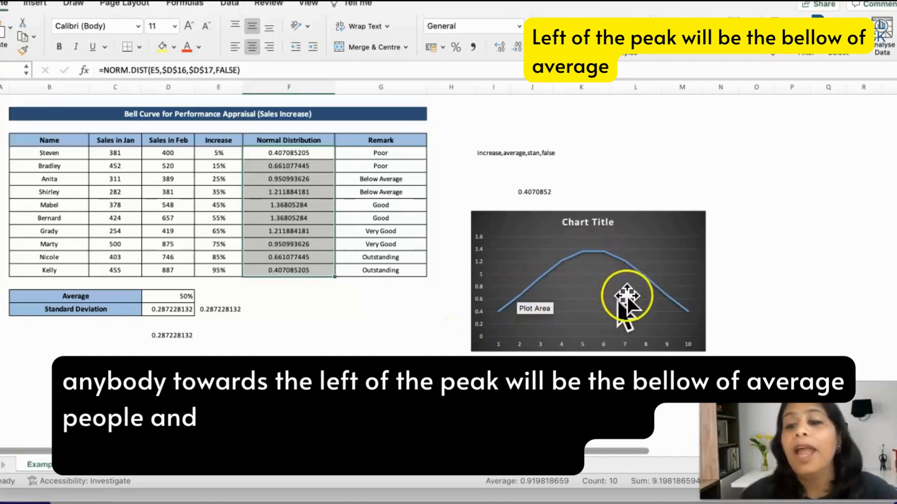
pyautogui.moveTo(700, 294)
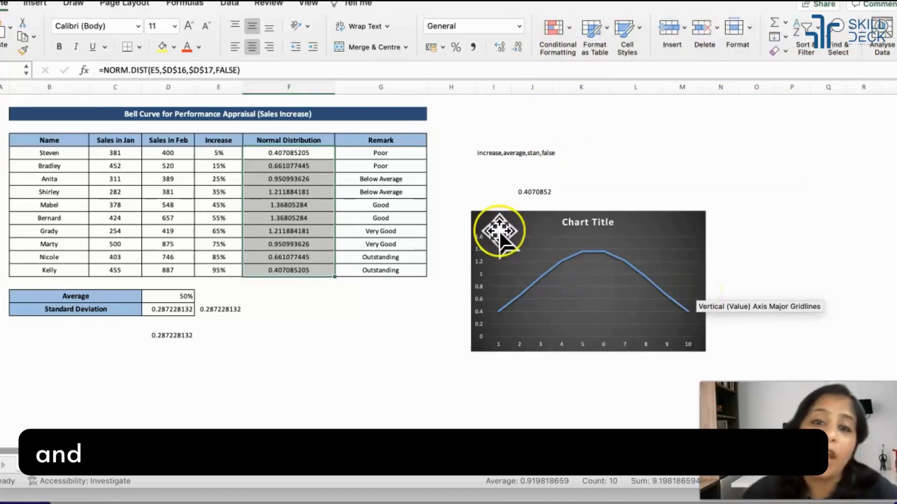
pyautogui.moveTo(500, 232)
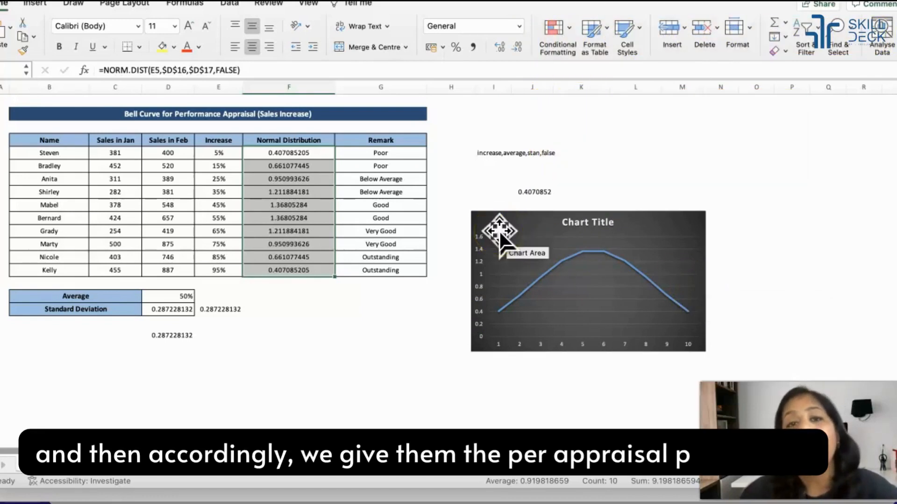